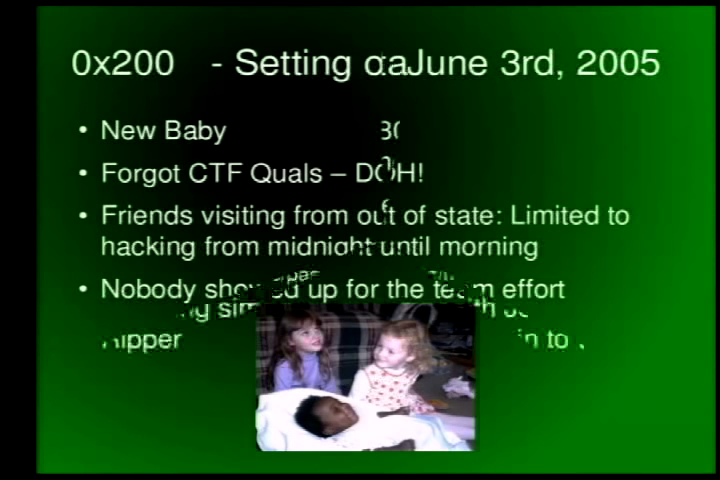
Step: Advance from the 0x200 June 3rd 2005 slide toward the 0x500 Stage 3 slide
{"action": "key", "text": "right"}
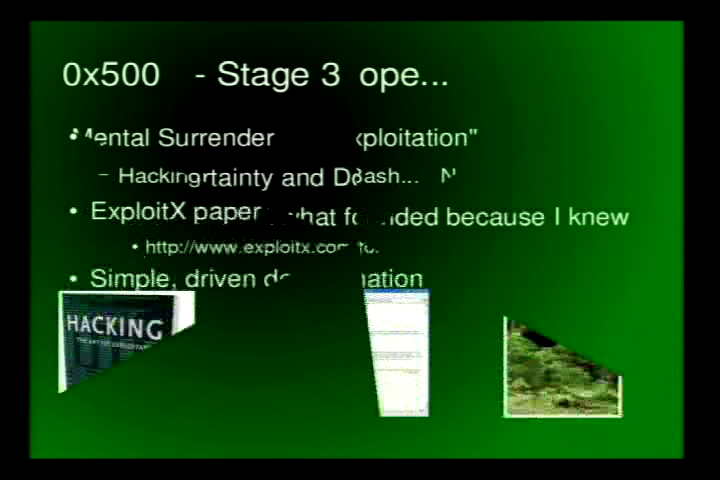
{"action": "key", "text": "Right"}
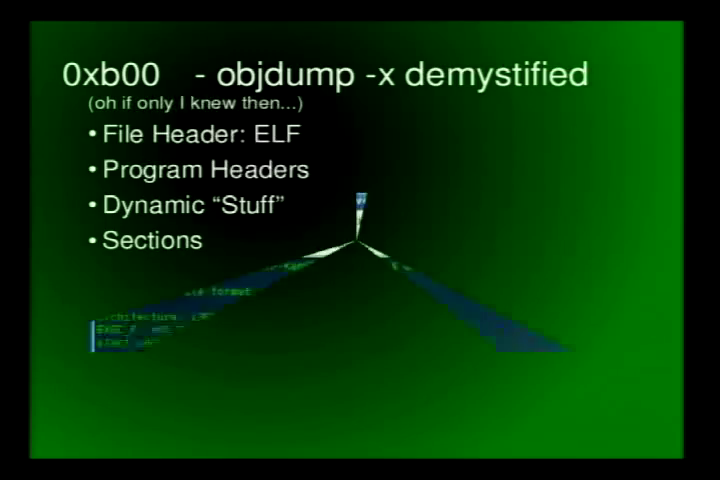
Step: Advance to the 0xb01 slide listing objdump -x program header entries
{"action": "key", "text": "Right"}
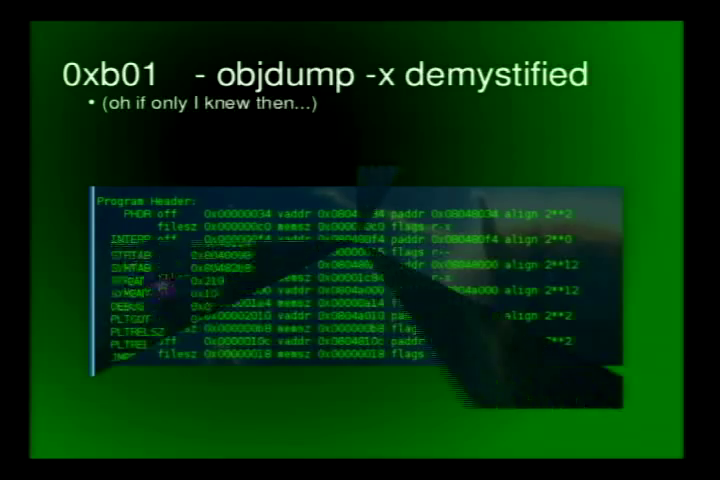
Step: Advance from the 0xb01 program headers slide to the 0xc00 Waste of GDB slide
{"action": "key", "text": "Right"}
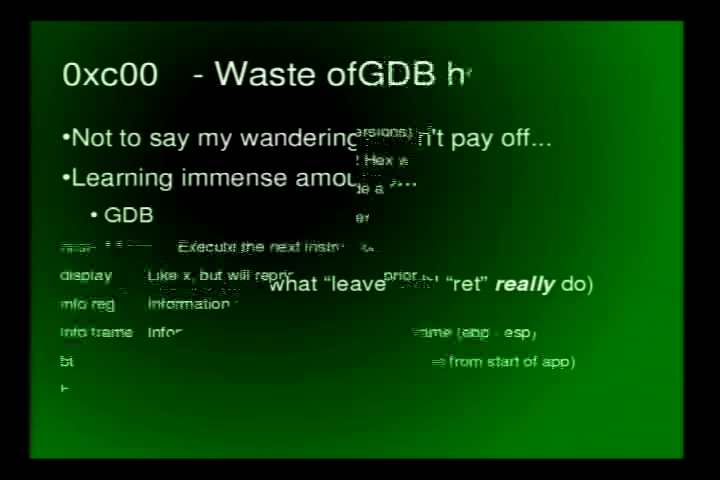
Step: Advance from the 0xc00 GDB slide to the 0xd00 Favorite GDB Helpers slide
{"action": "key", "text": "Right"}
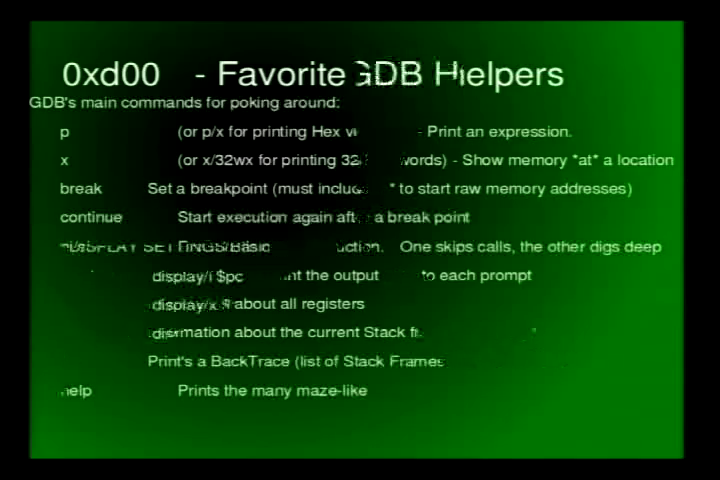
Step: Advance past the Favorite GDB Helpers slide to the 0xf00 sniffer slide
{"action": "key", "text": "Right"}
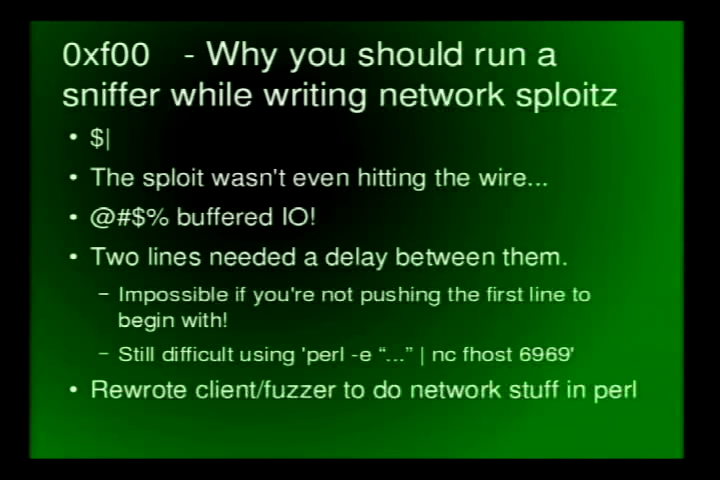
Step: Advance from the 0xf00 sniffer slide to the 0x1001 Racking and Stacking slide
{"action": "key", "text": "Right"}
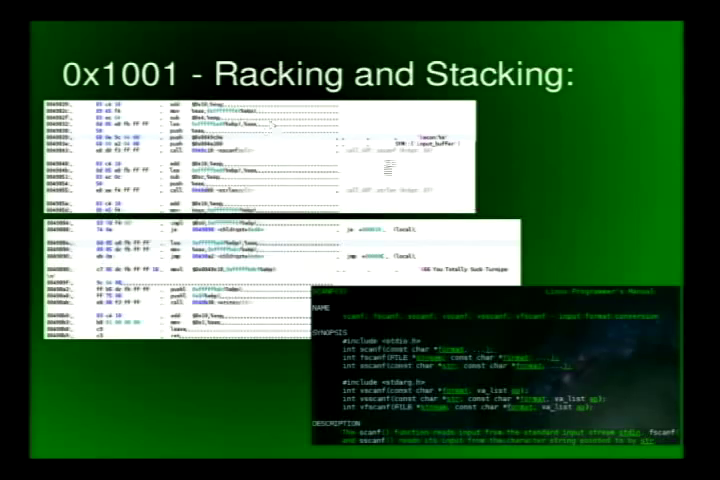
{"action": "mouse_move", "coordinate": [388, 158]}
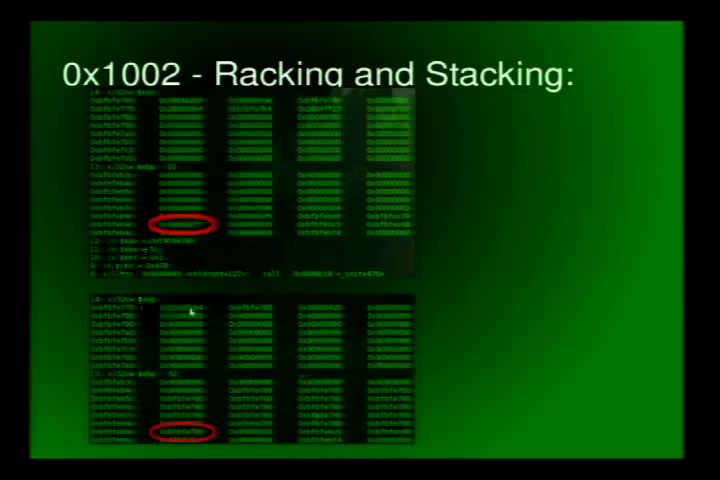
{"action": "mouse_move", "coordinate": [270, 320]}
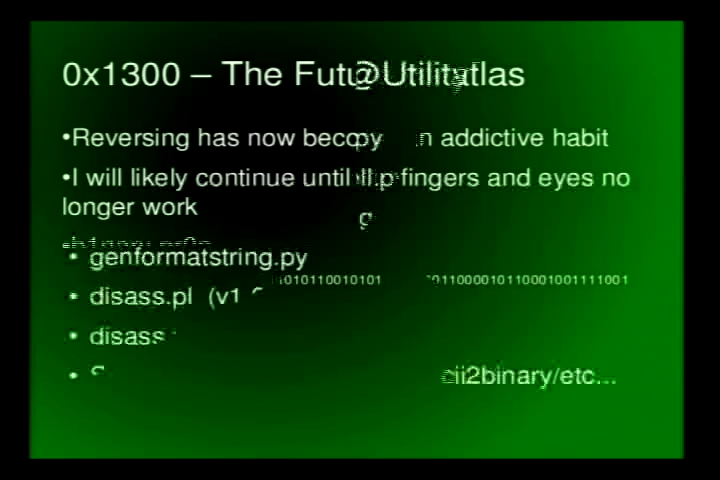
Step: Advance through the Intro to UtilityBelt and hacklib.pl slides to the hacklib.py slide
{"action": "key", "text": "Right"}
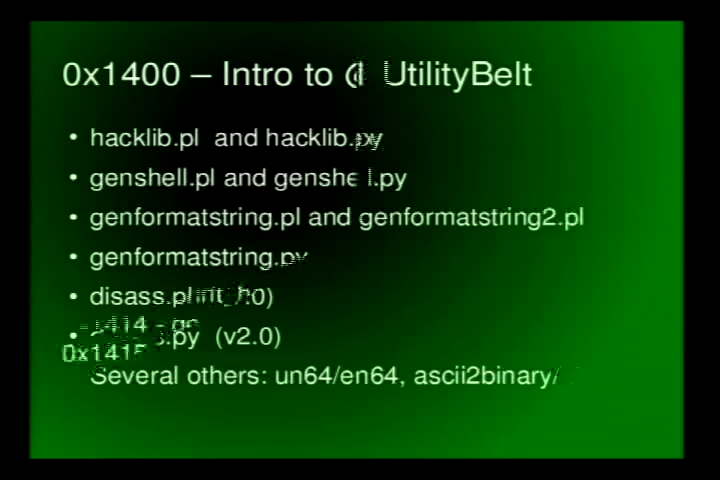
{"action": "key", "text": "Right"}
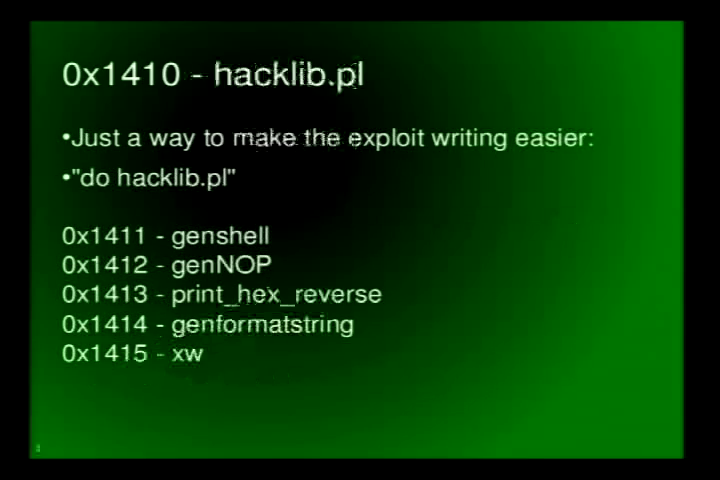
{"action": "key", "text": "right"}
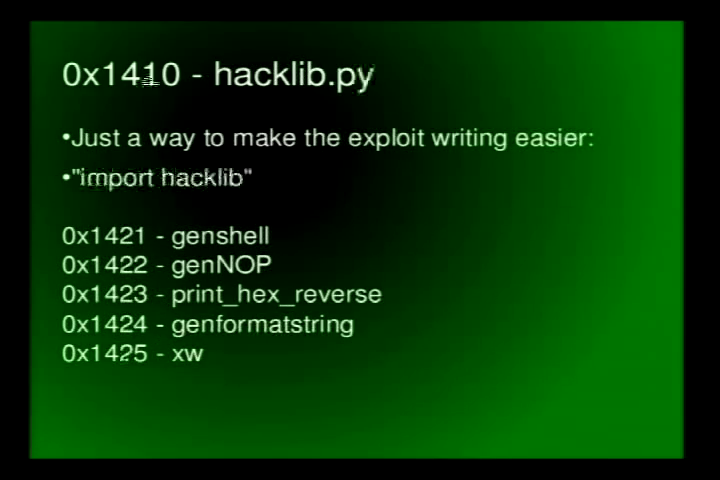